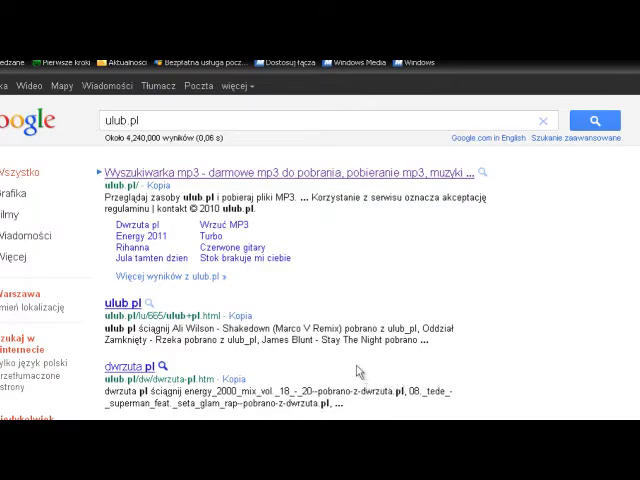
Go to the ulub.pl music site from the Google results.
left_click(104, 168)
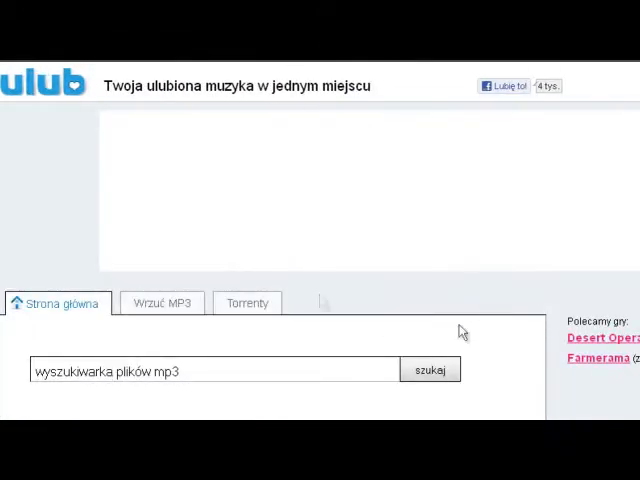
Search the ulub.pl MP3 library for 'Hemp gru' to list matching songs.
scroll("down", 3)
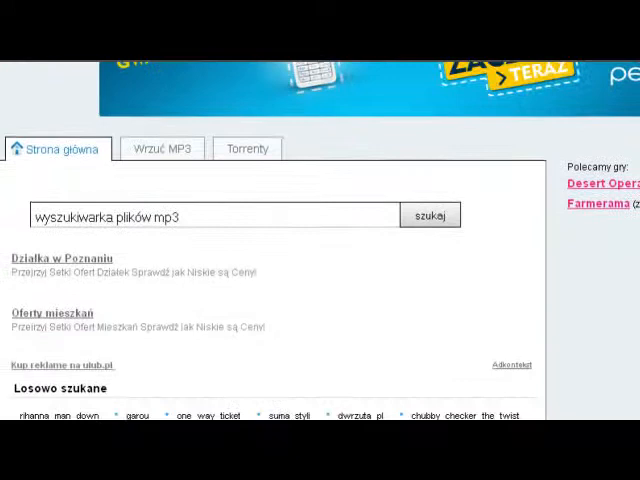
left_click(210, 216)
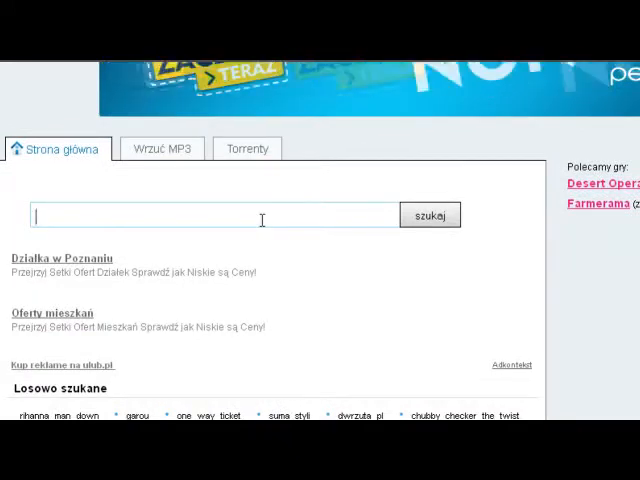
type("Hemp")
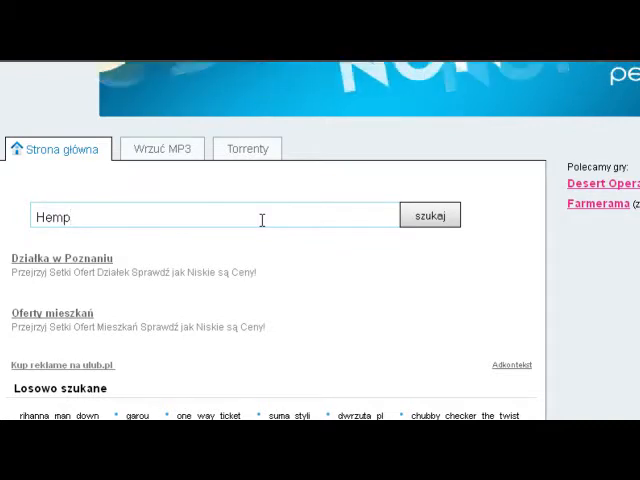
type("gru")
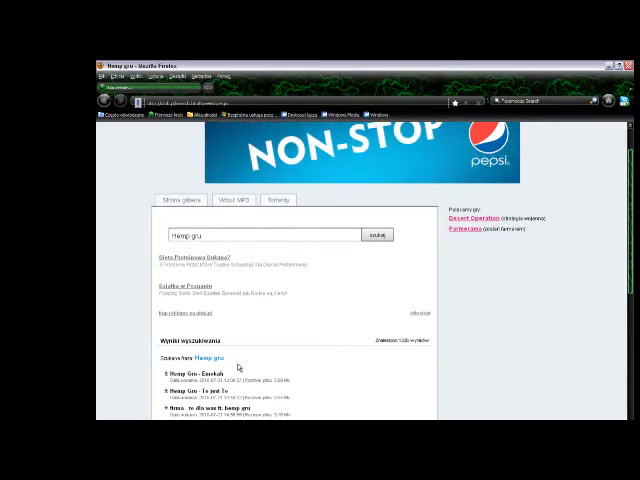
Choose the first Hemp Gru result and start its MP3 download to the computer.
left_click(192, 372)
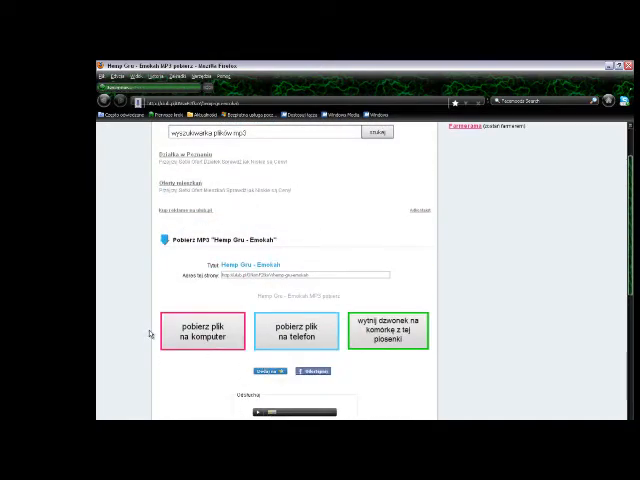
left_click(204, 328)
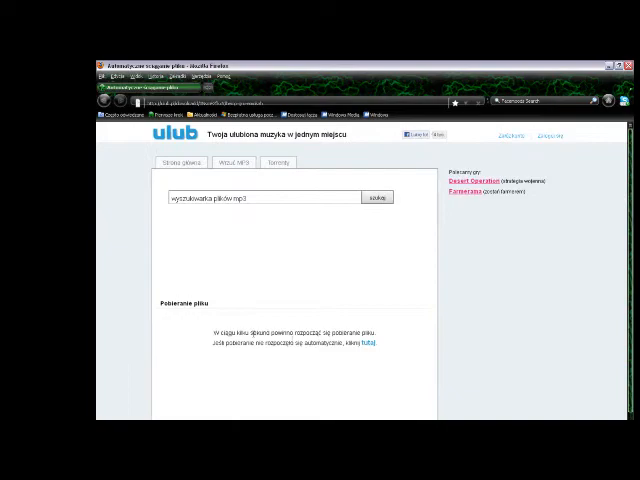